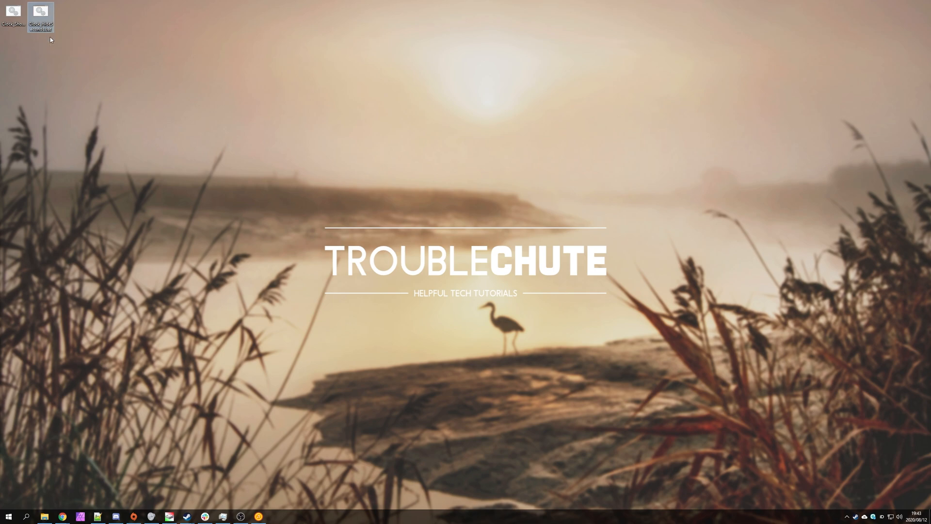
{"action": "mouse_move", "coordinate": [53, 43]}
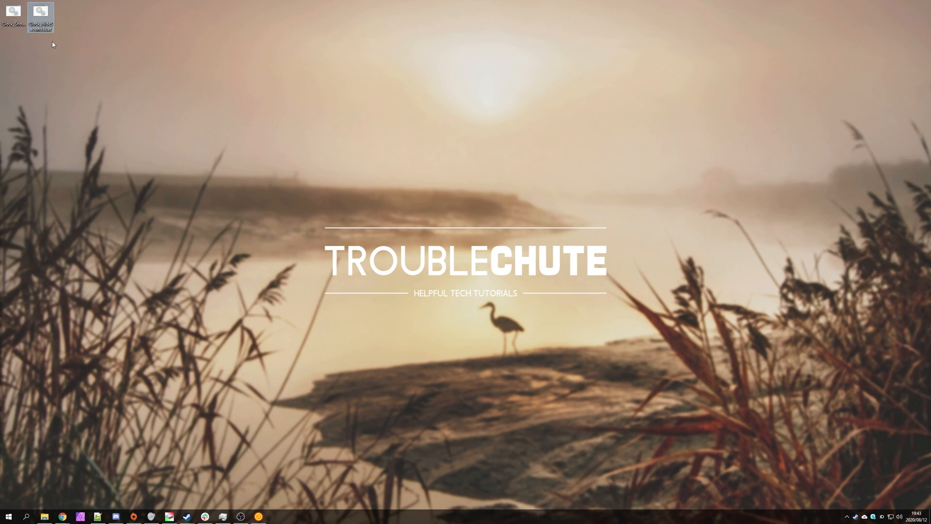
Step: Open Clock_ShowSeconds.bat from the desktop in Notepad
{"action": "double_click", "coordinate": [40, 15]}
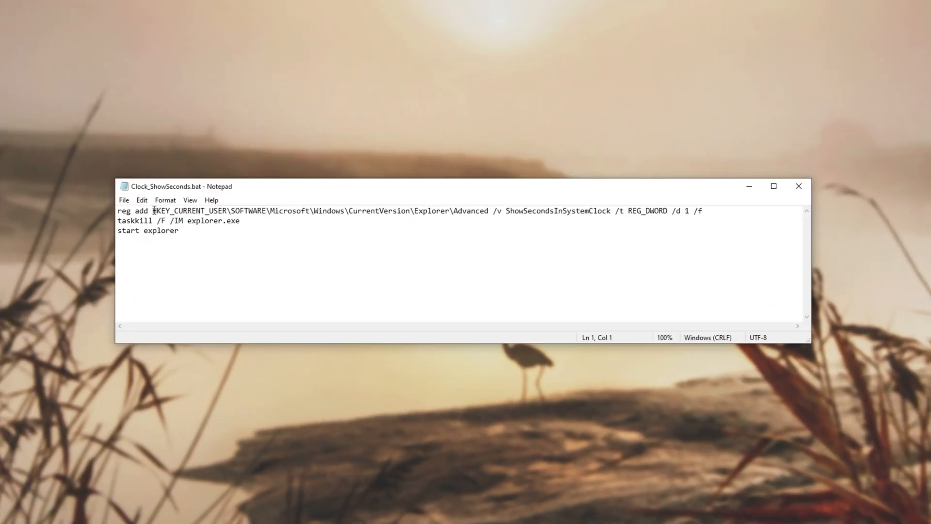
Step: Highlight HKEY_CURRENT_USER and other registry path parts, then select the whole script
{"action": "double_click", "coordinate": [190, 211]}
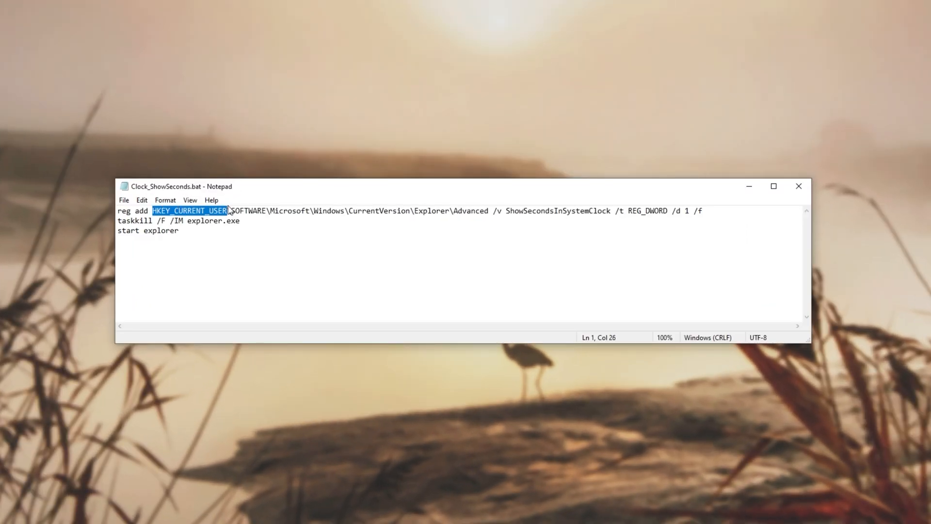
{"action": "left_click", "coordinate": [320, 211]}
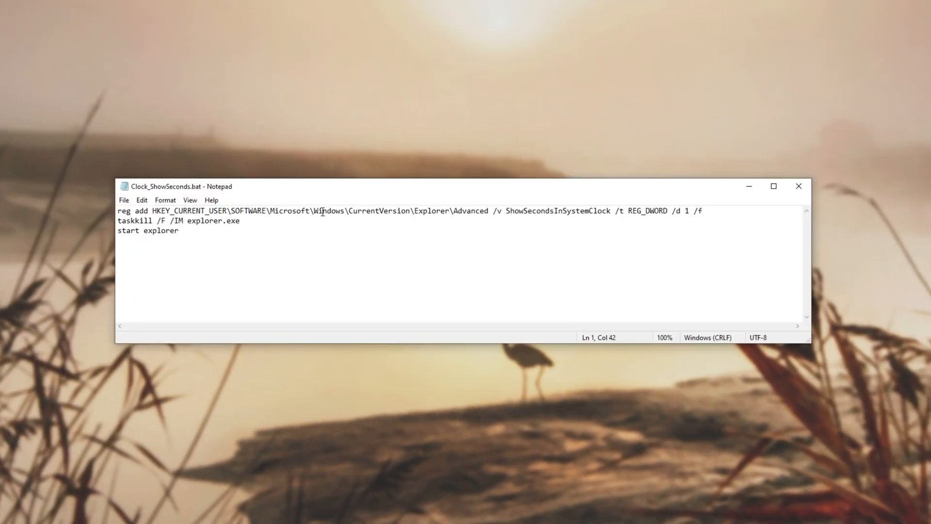
{"action": "double_click", "coordinate": [558, 211]}
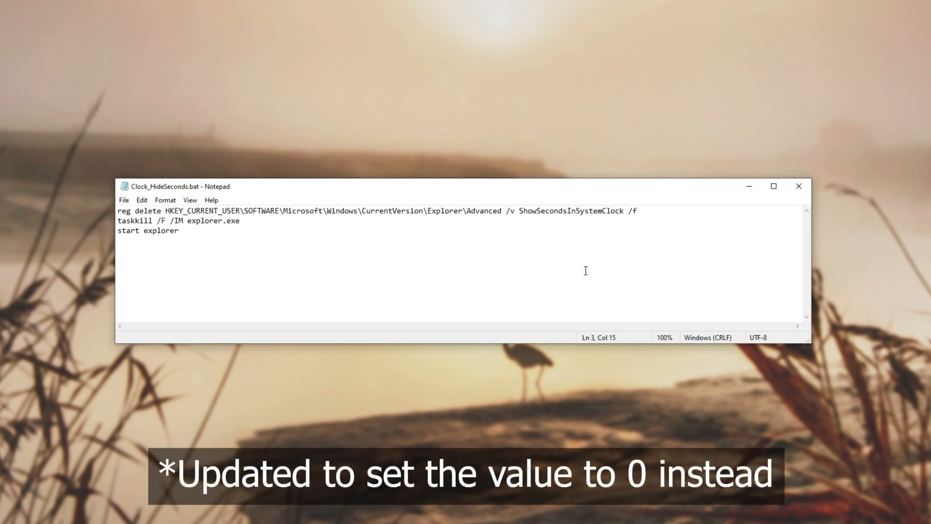
{"action": "key", "text": "ctrl+a"}
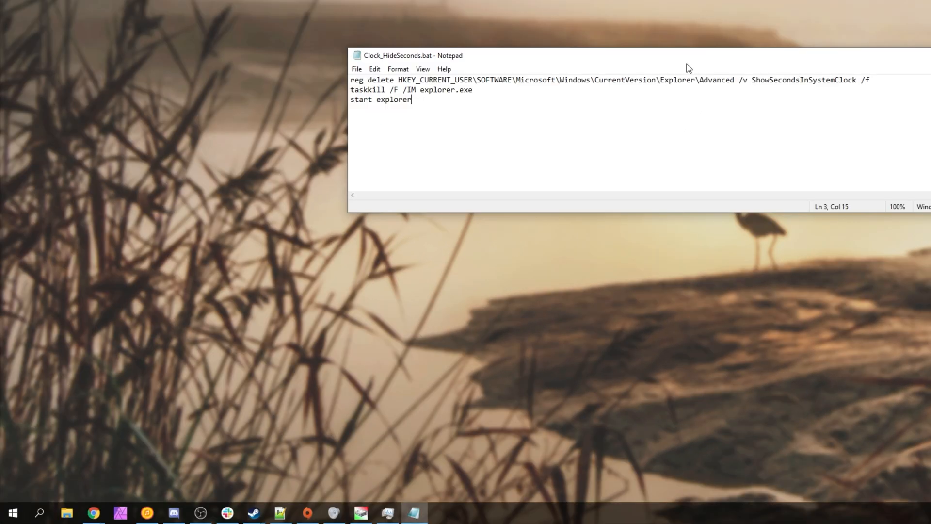
Step: Launch regedit from the Run dialog, opening at Explorer\Advanced
{"action": "key", "text": "Win+r"}
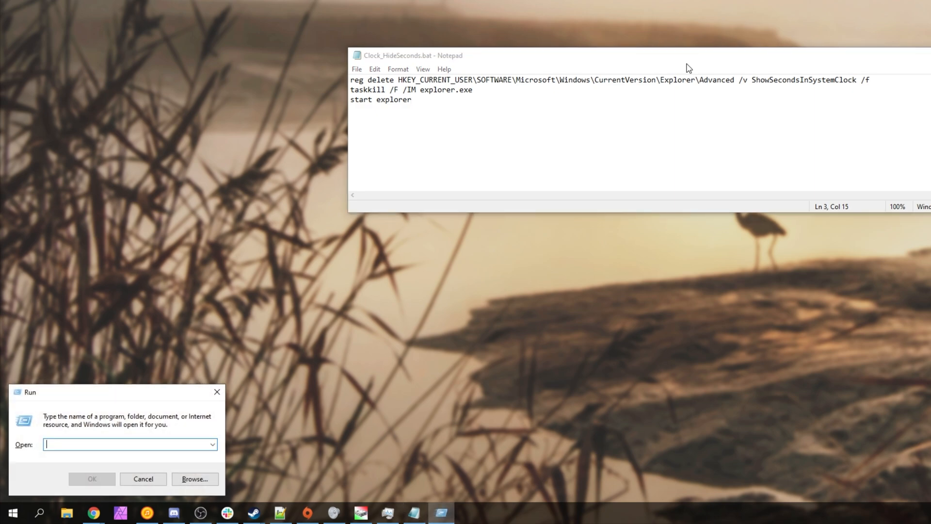
{"action": "type", "text": "re"}
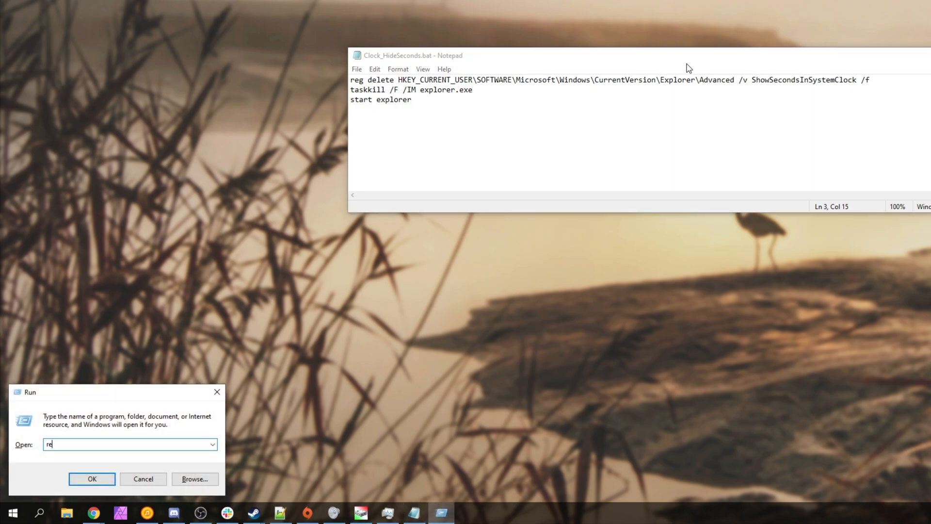
{"action": "left_click", "coordinate": [92, 479]}
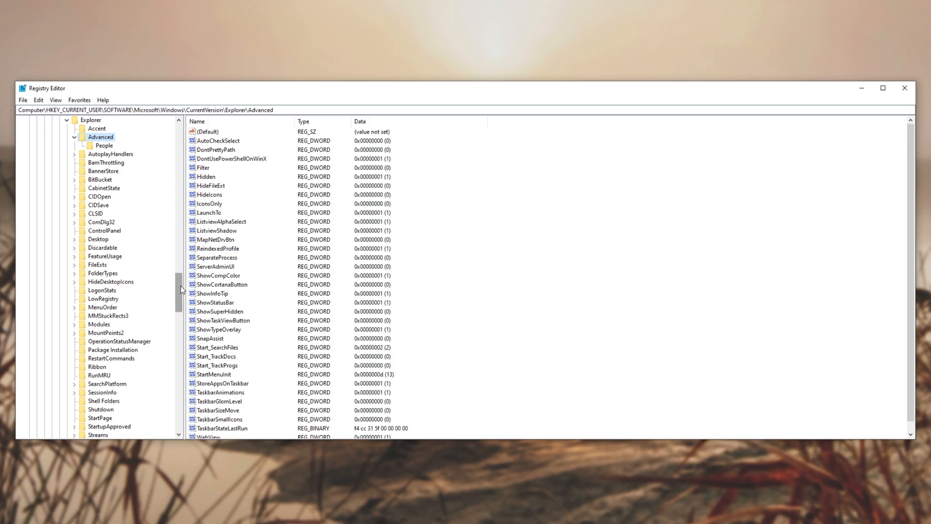
{"action": "scroll", "scroll_direction": "down", "scroll_amount": 3}
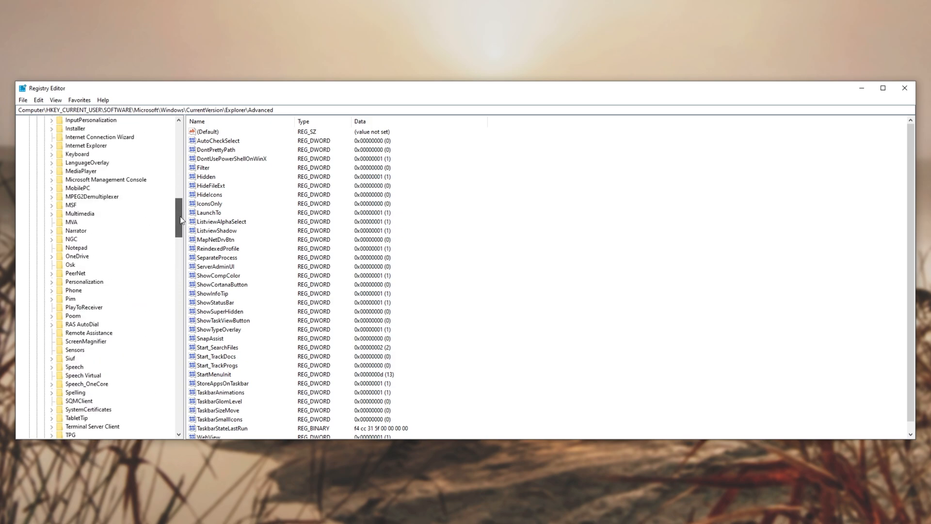
{"action": "scroll", "scroll_direction": "up", "scroll_amount": 3}
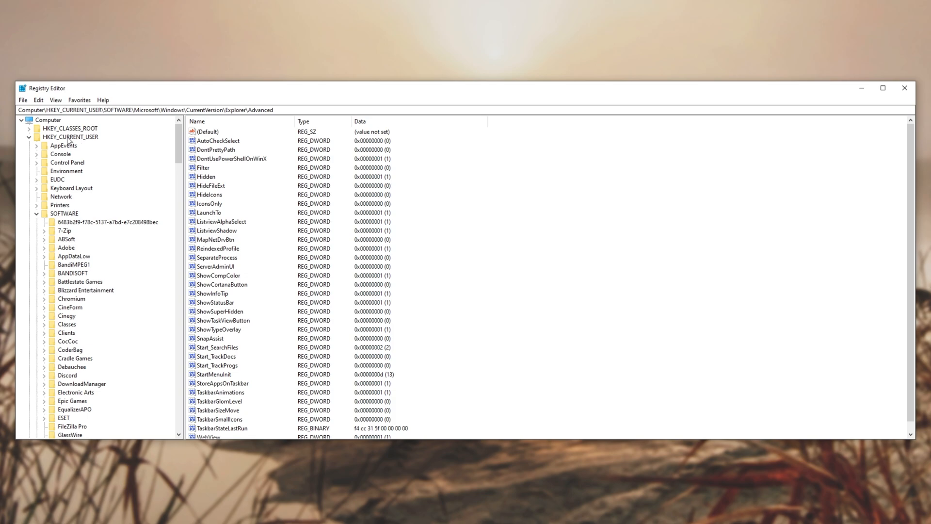
{"action": "left_click", "coordinate": [64, 213]}
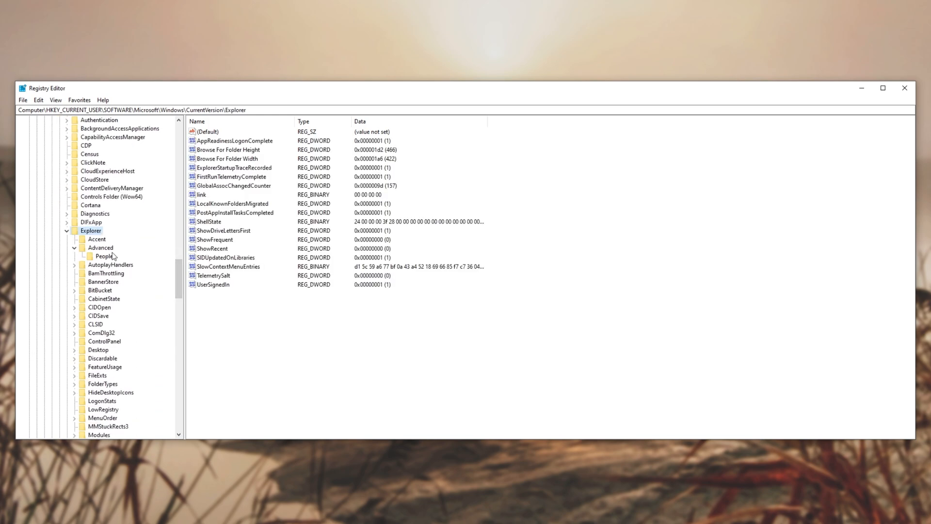
{"action": "left_click", "coordinate": [100, 248]}
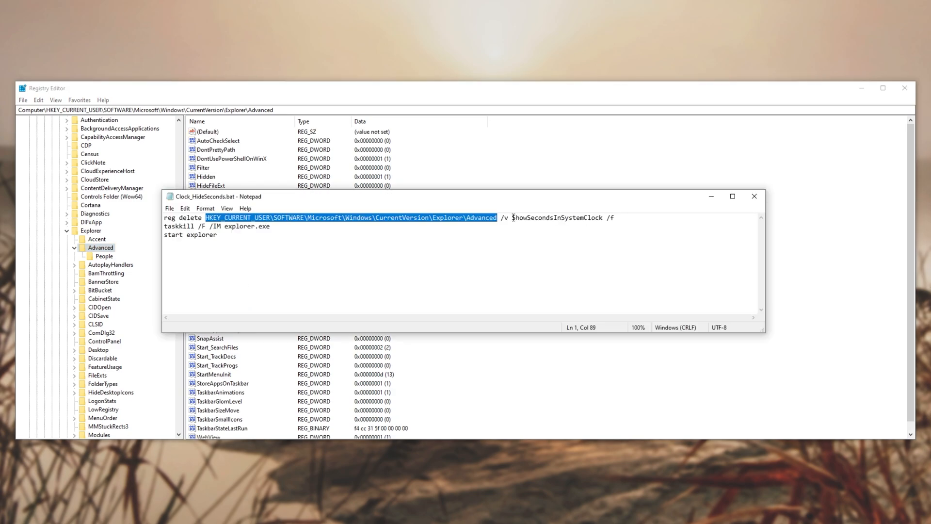
Step: Highlight ShowSecondsInSystemClock in the script and switch to Registry Editor
{"action": "double_click", "coordinate": [555, 218]}
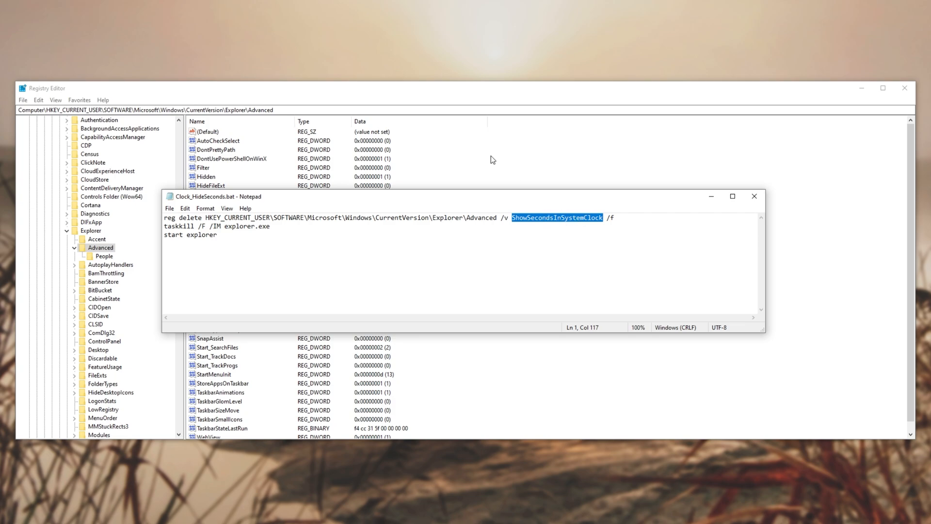
{"action": "left_click", "coordinate": [754, 196]}
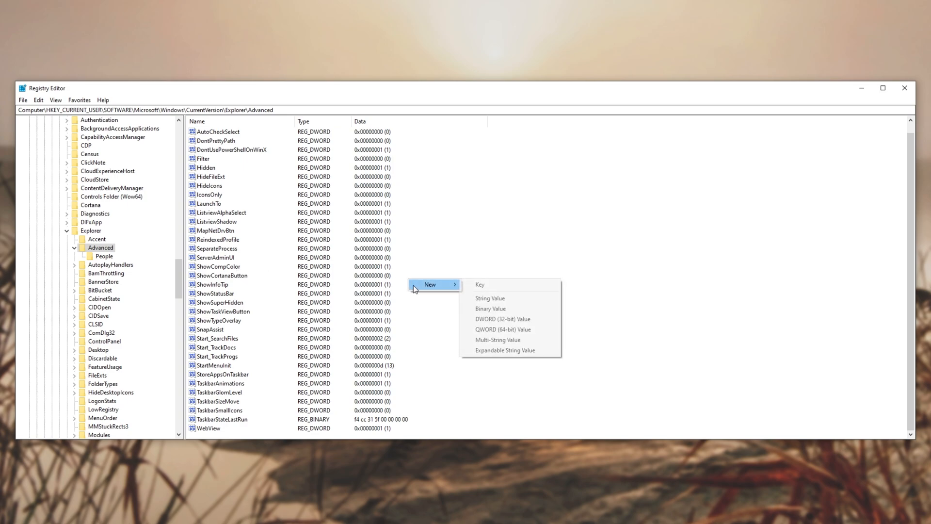
Step: Create DWORD ShowSecondsInSystemClock under Advanced with value data 1
{"action": "left_click", "coordinate": [503, 319]}
{"action": "type", "text": "ShowSecondsInSystemClock"}
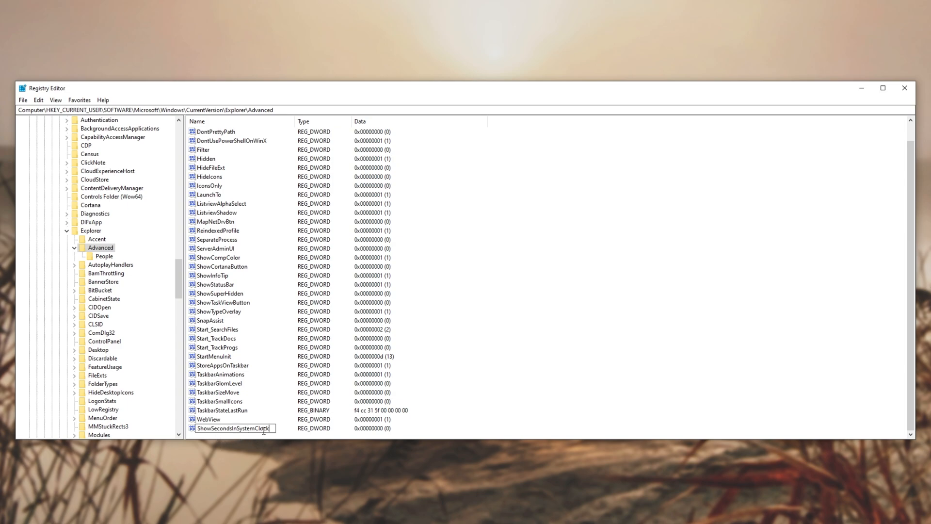
{"action": "double_click", "coordinate": [231, 428]}
{"action": "type", "text": "1"}
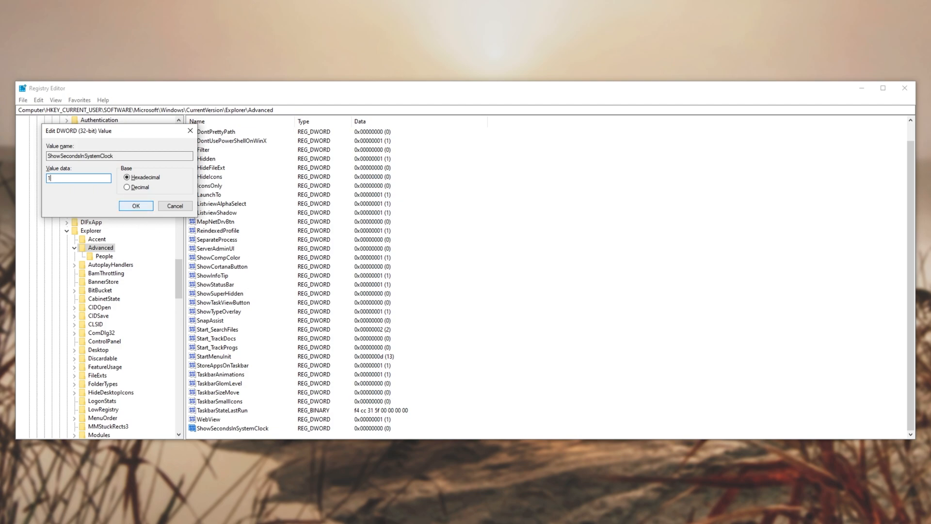
{"action": "left_click", "coordinate": [136, 206]}
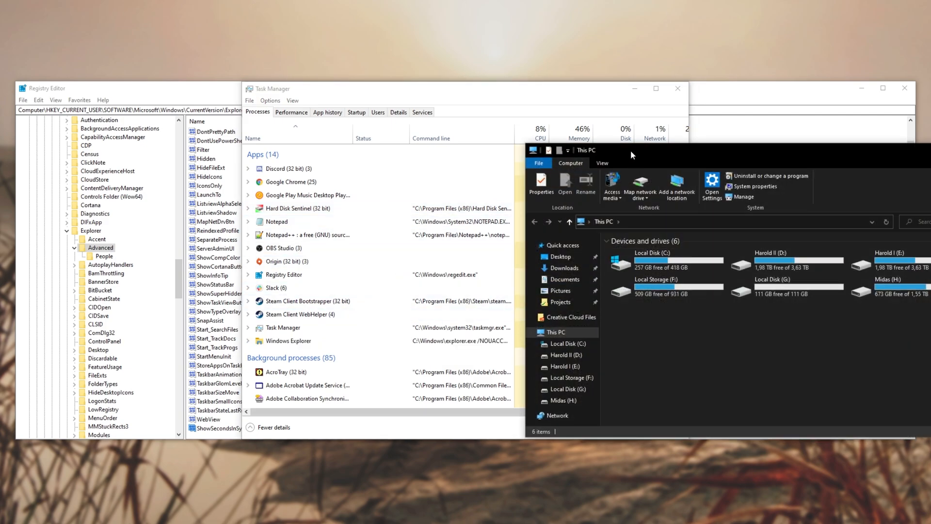
Step: Restart the Windows Explorer process from Task Manager
{"action": "left_click", "coordinate": [288, 340]}
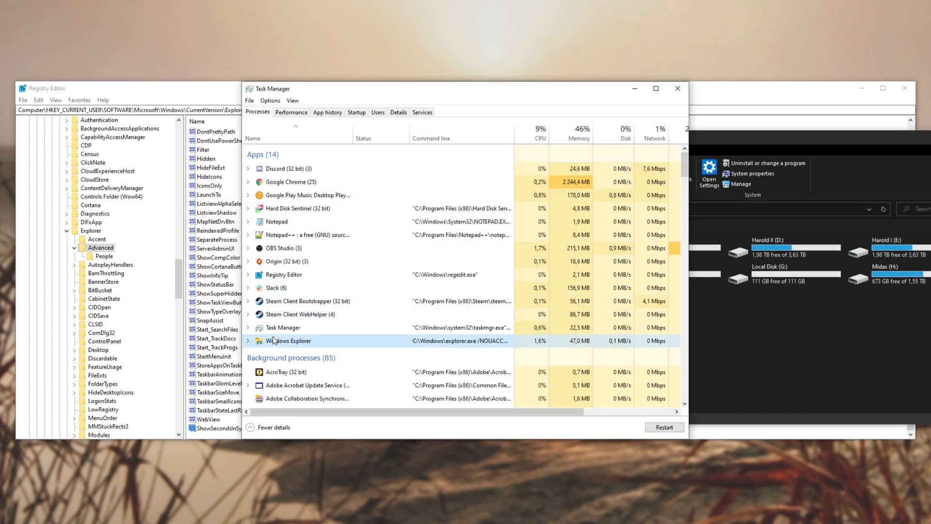
{"action": "right_click", "coordinate": [288, 340]}
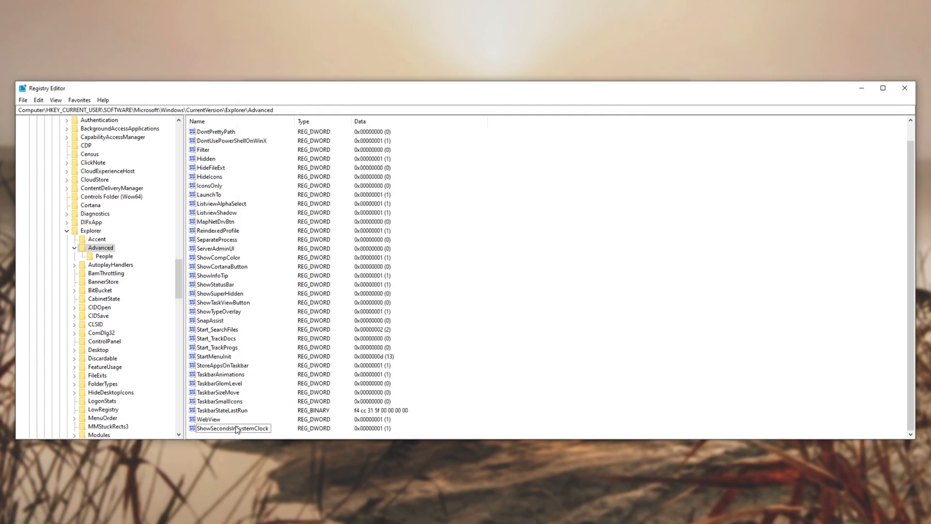
Step: Set ShowSecondsInSystemClock value data to 0
{"action": "left_click", "coordinate": [232, 429]}
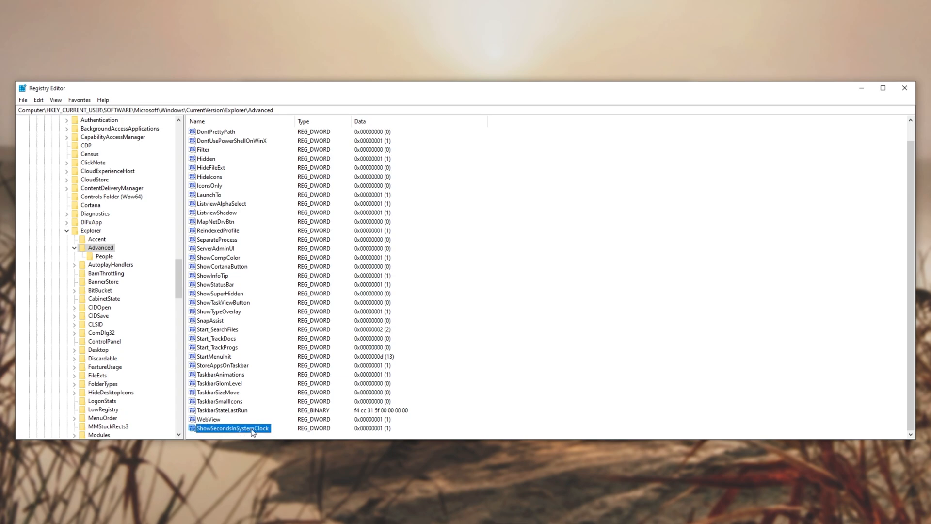
{"action": "double_click", "coordinate": [231, 428]}
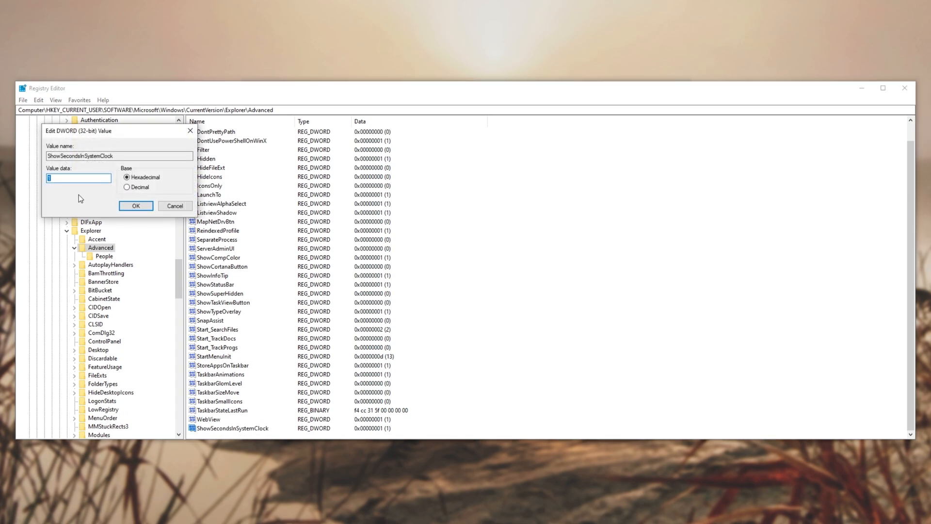
{"action": "left_click", "coordinate": [135, 205]}
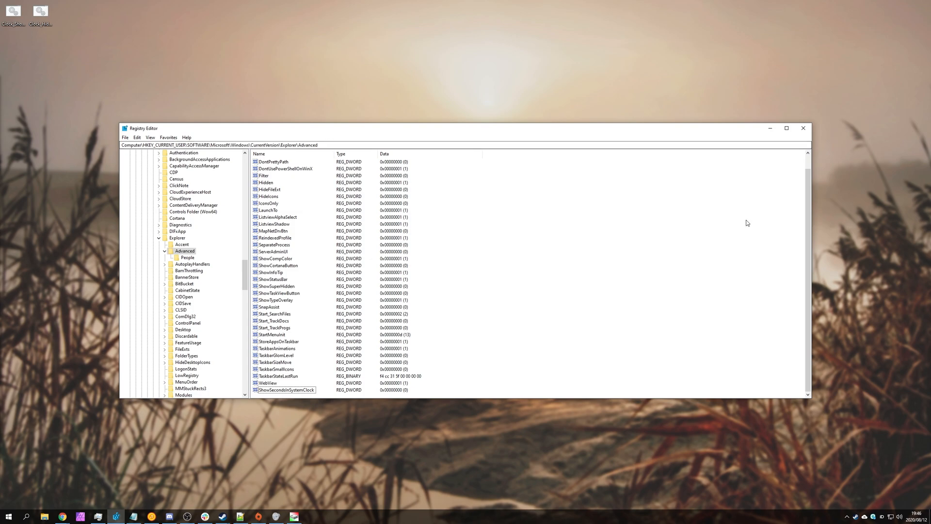
{"action": "mouse_move", "coordinate": [781, 169]}
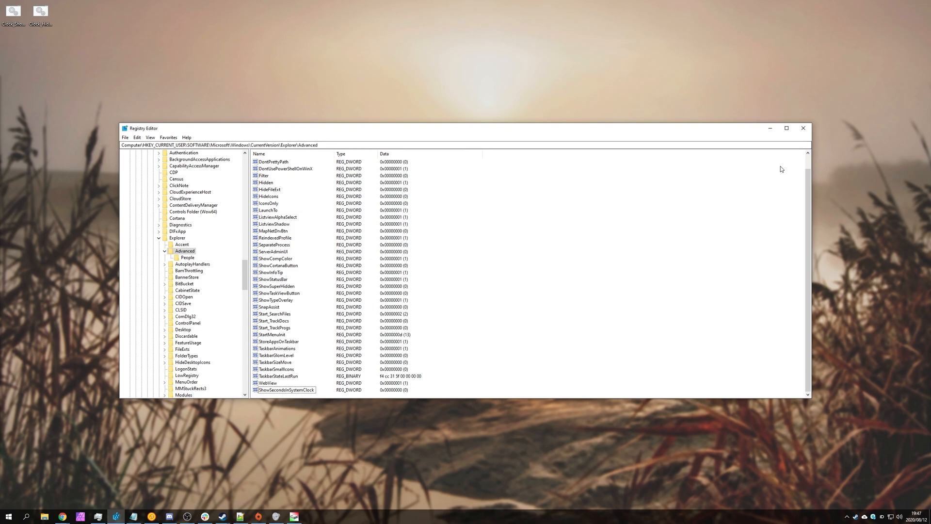